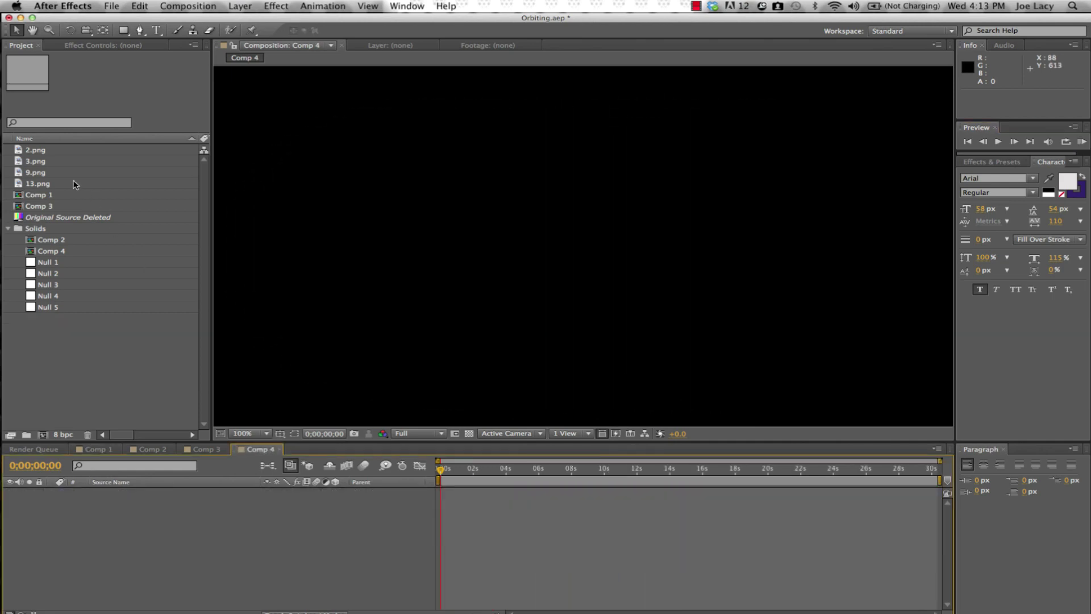
Step: Bring 2.png, 3.png, 9.png and 13.png into Comp 4 as 3D layers
click(36, 172)
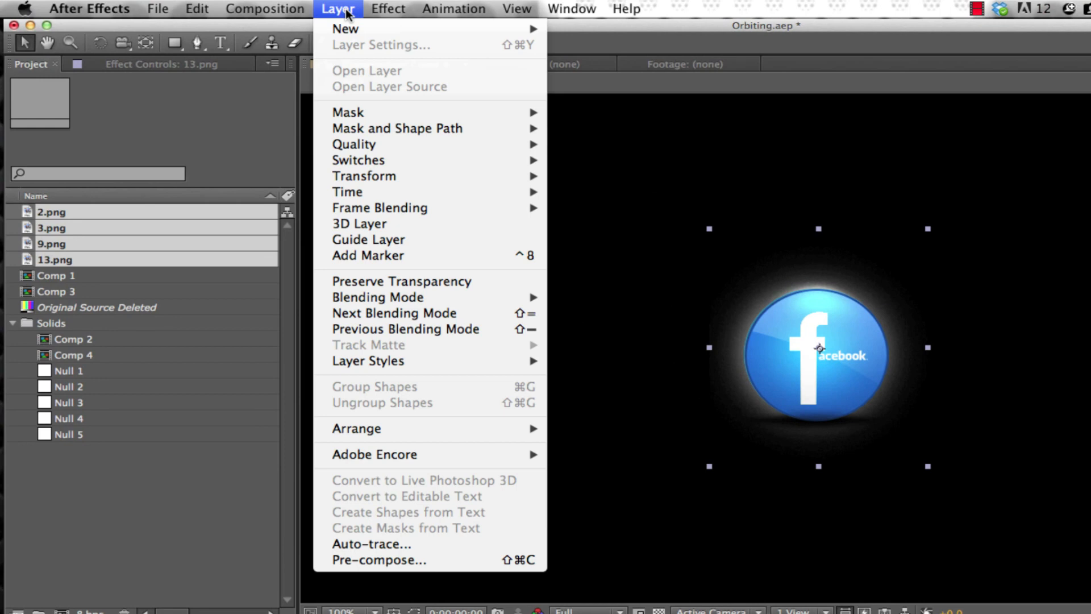
mouse_move(594, 81)
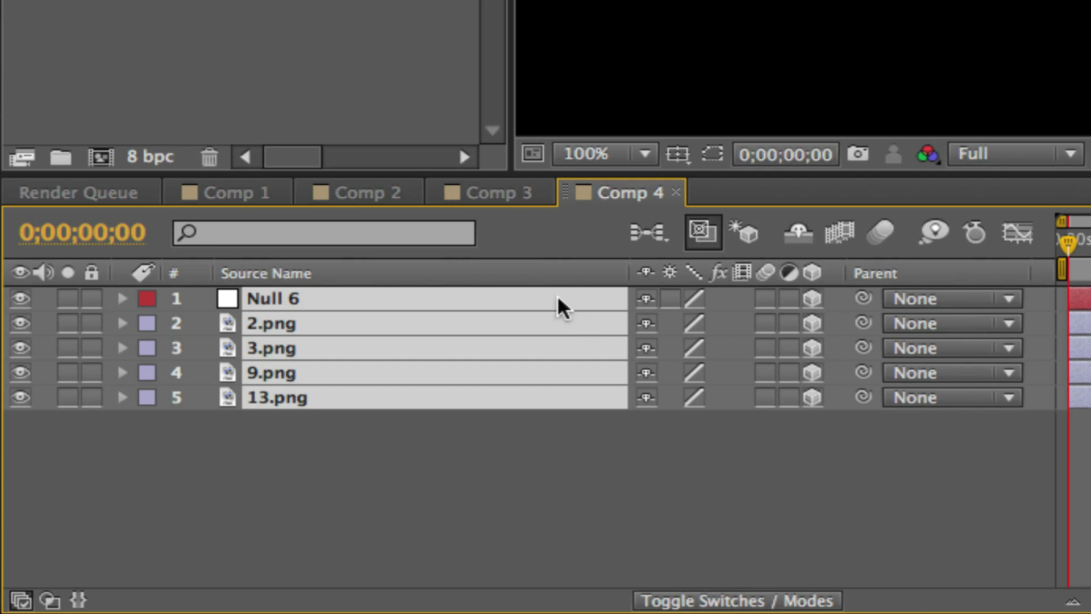
Step: Create Null 6 above the icon layers and mark it 3D
click(570, 119)
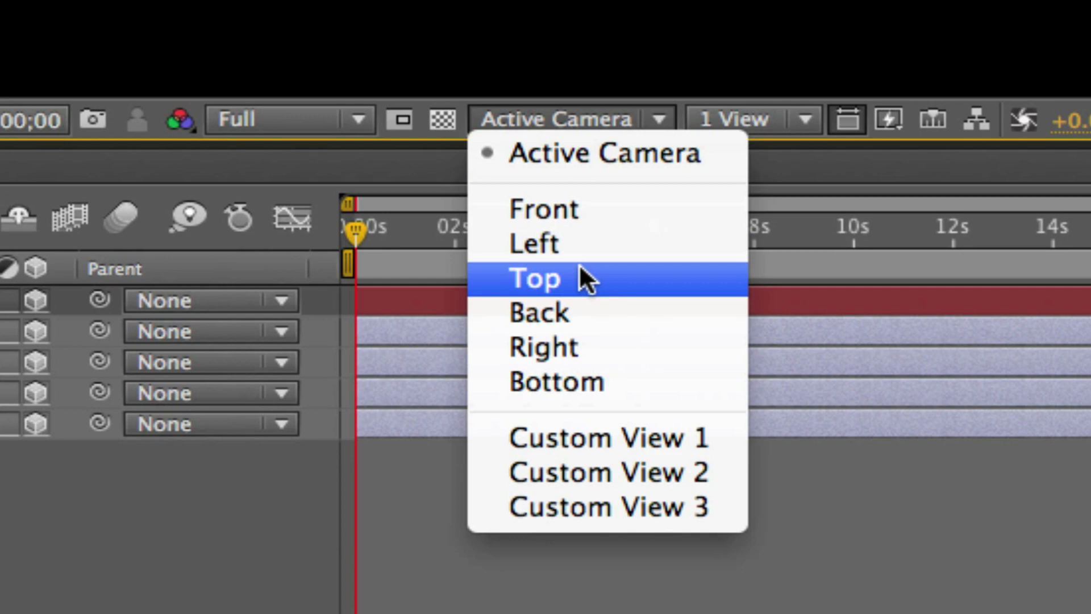
Step: Switch the 3D View from Active Camera to Top
click(534, 278)
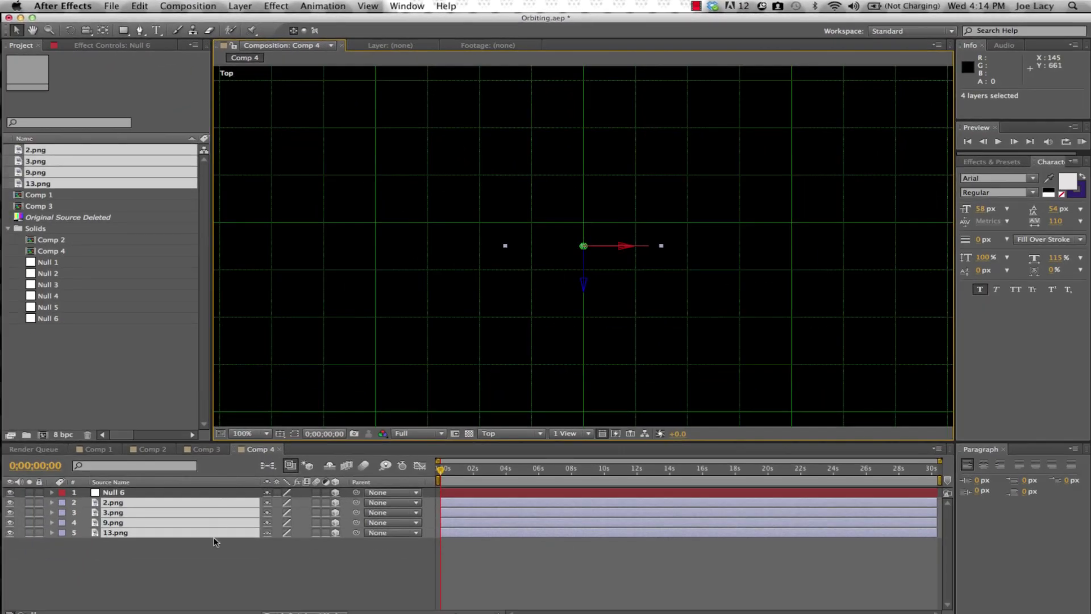
Step: Move the icon layers away from the centre along their X and Z axes
click(113, 501)
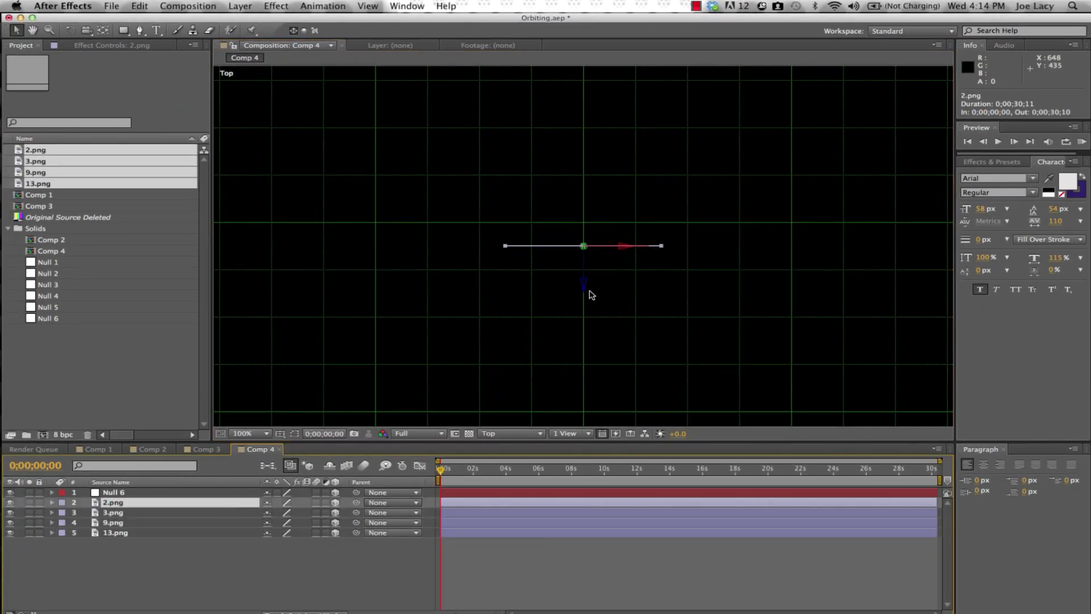
key(`)
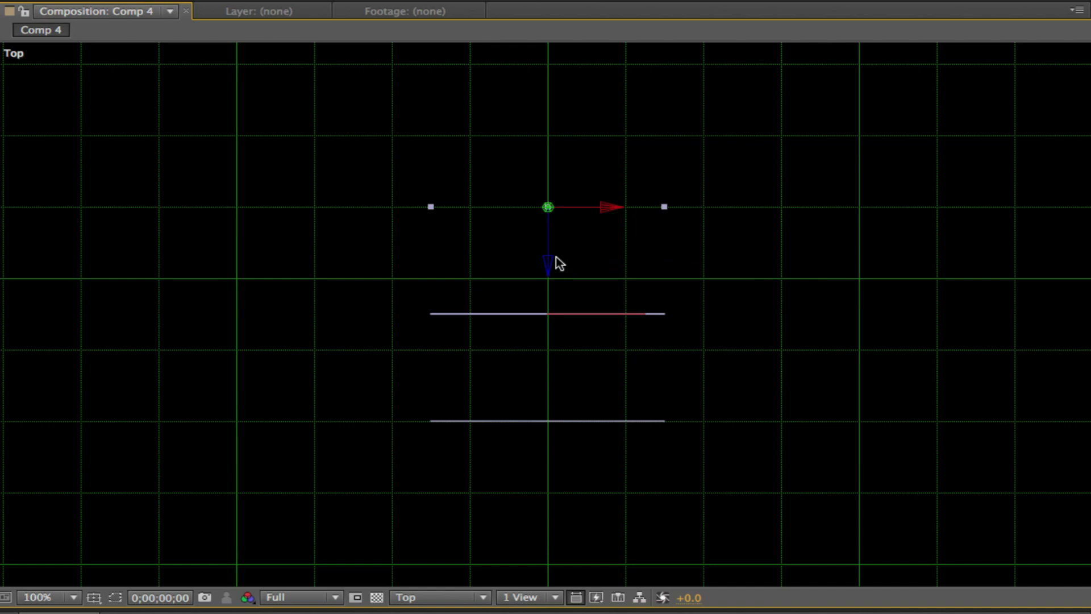
drag(548, 206, 509, 313)
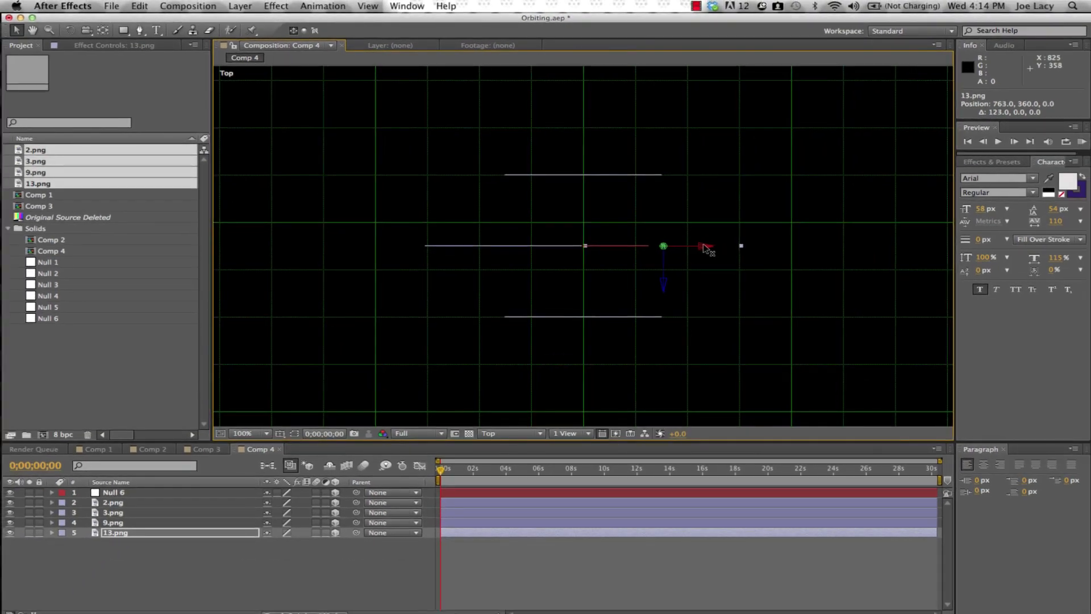
Step: Parent the four png layers to Null 6 and return to Active Camera view
click(508, 433)
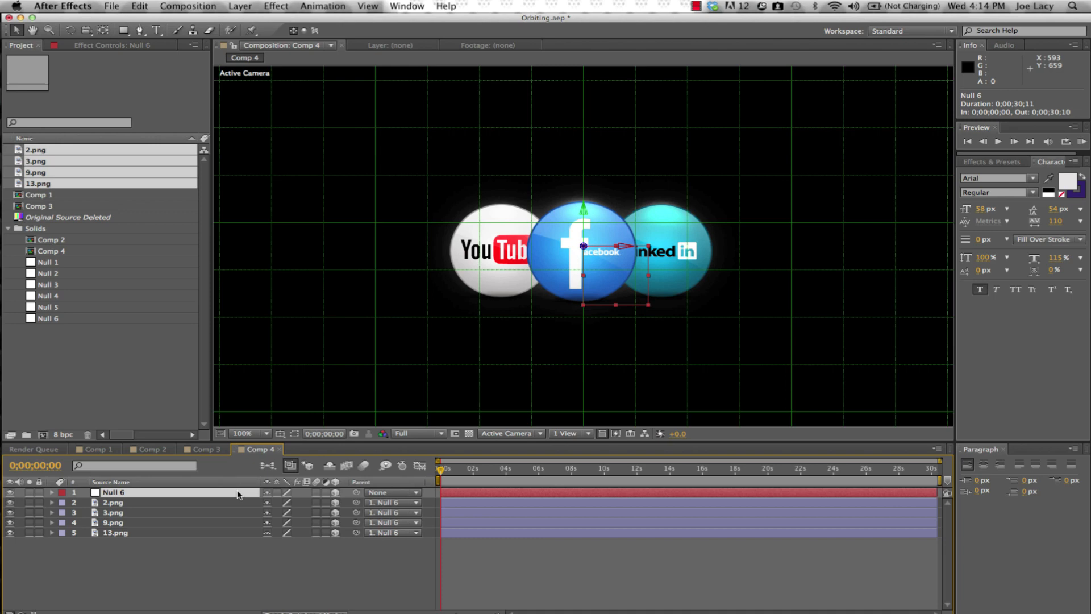
Step: Keyframe Null 6's Y Rotation at 0° at 0:00 and move the time indicator forward
key(r)
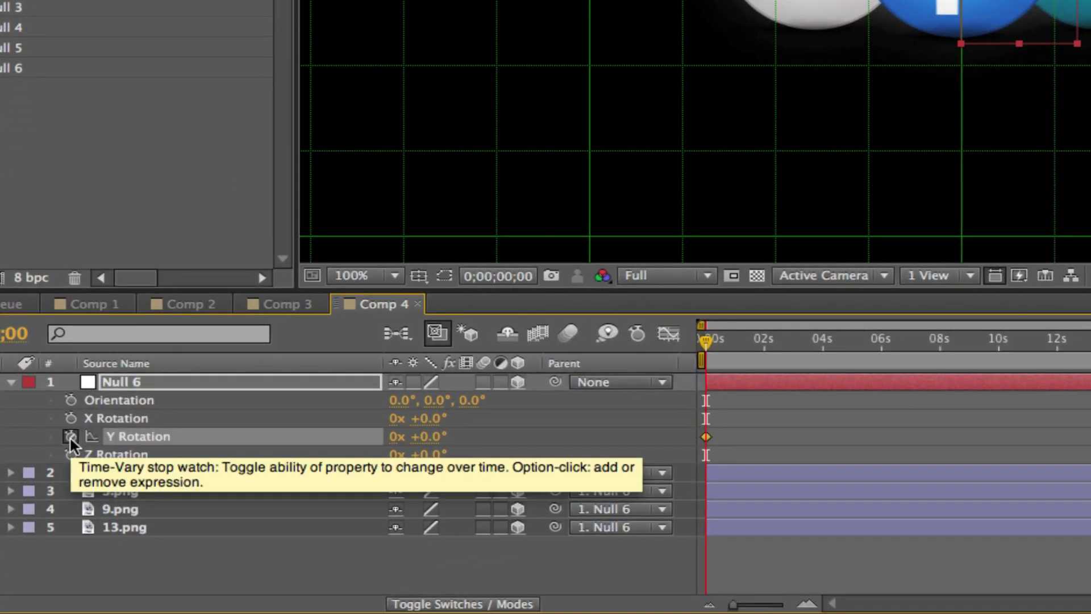
click(972, 339)
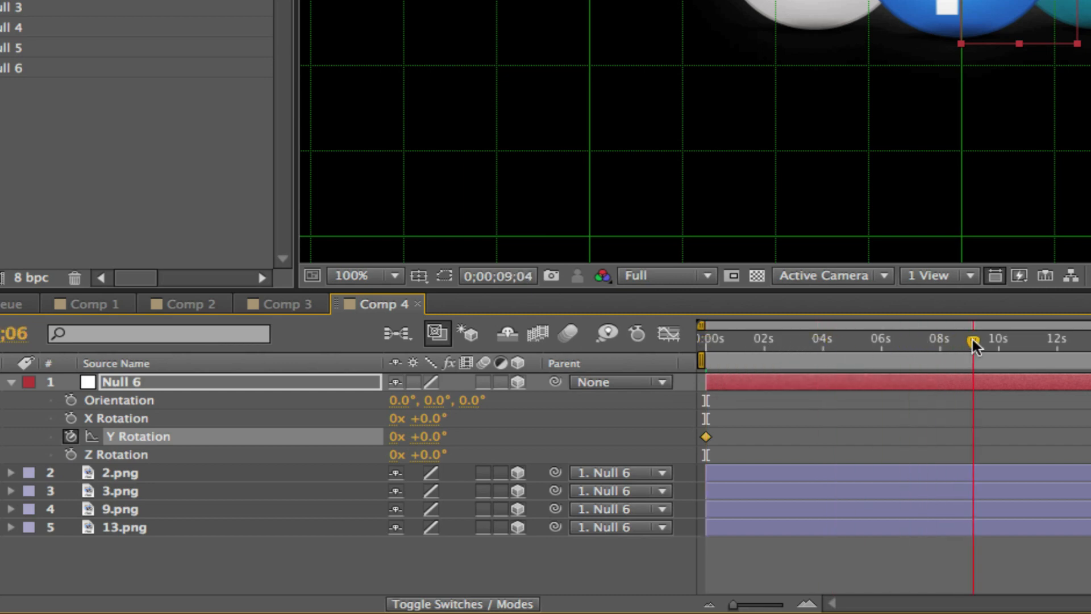